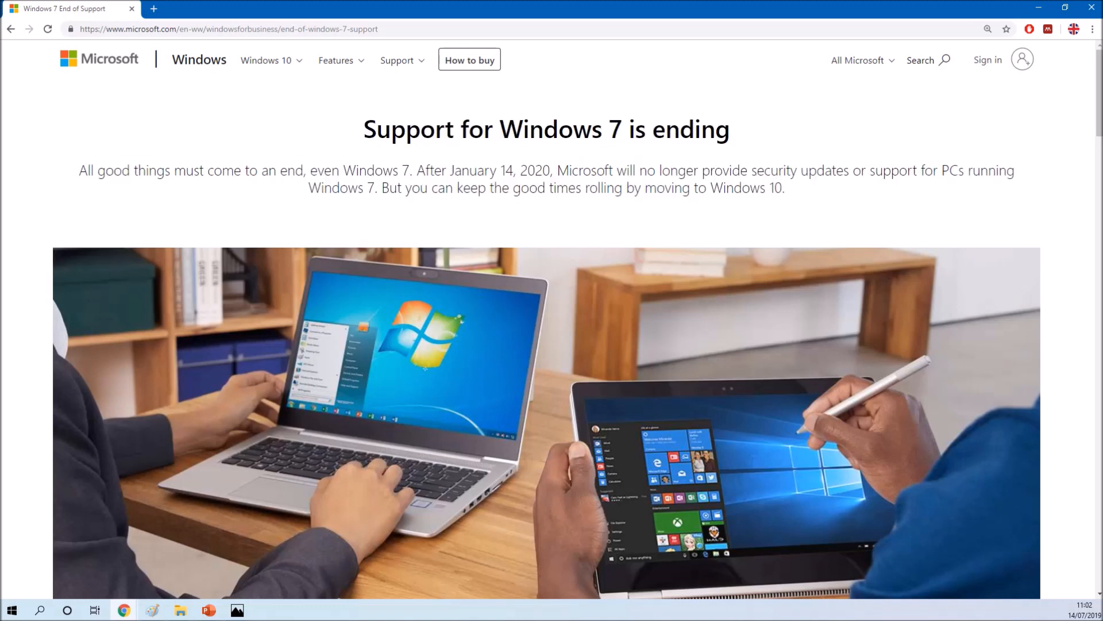
Highlight the January 14, 2020 date and expand the FAQ answer about upgrading an existing PC
drag(454, 170, 551, 170)
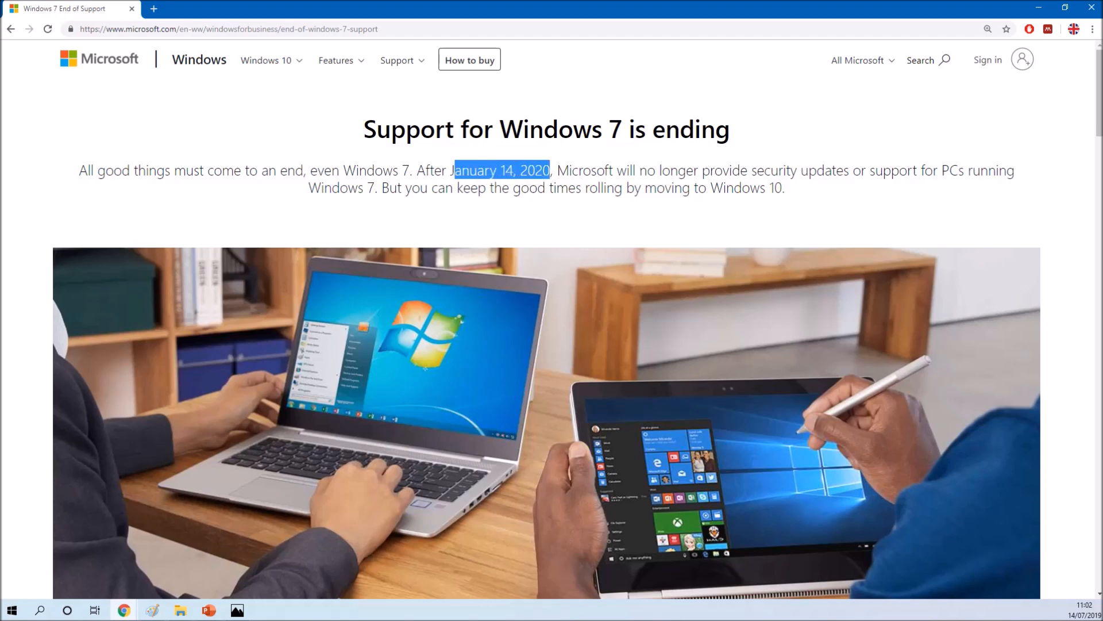
click(1084, 605)
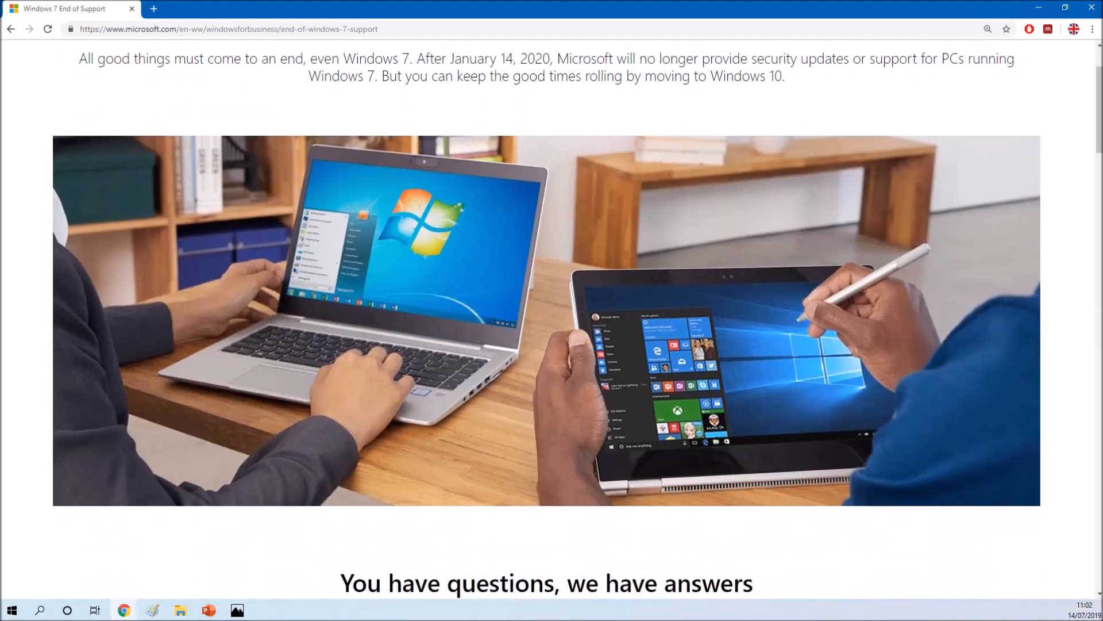
scroll(down, 3)
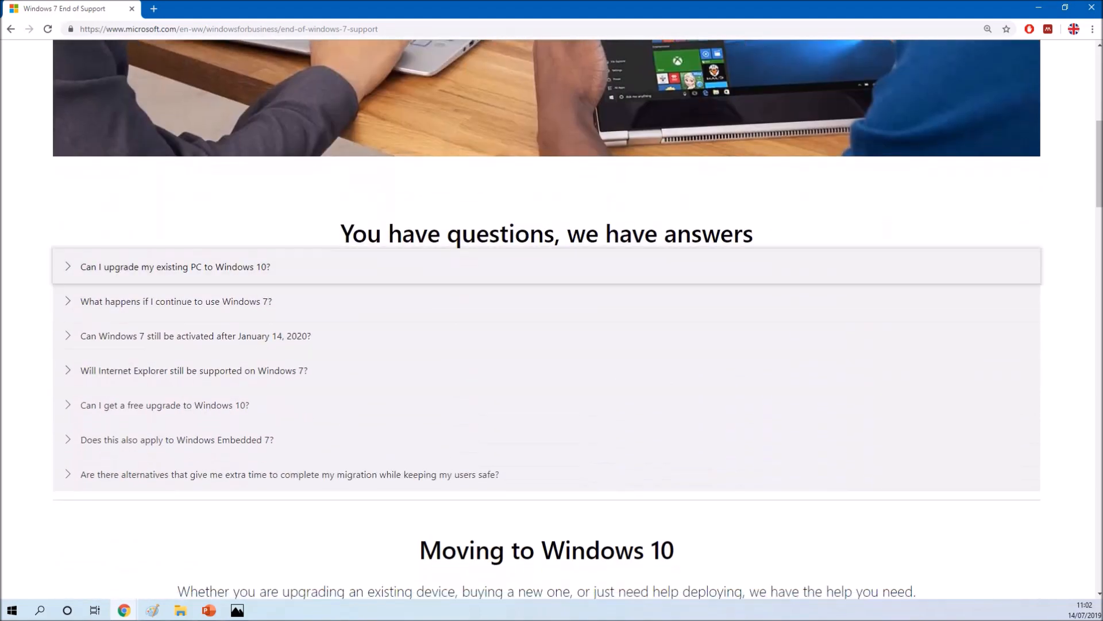
click(174, 266)
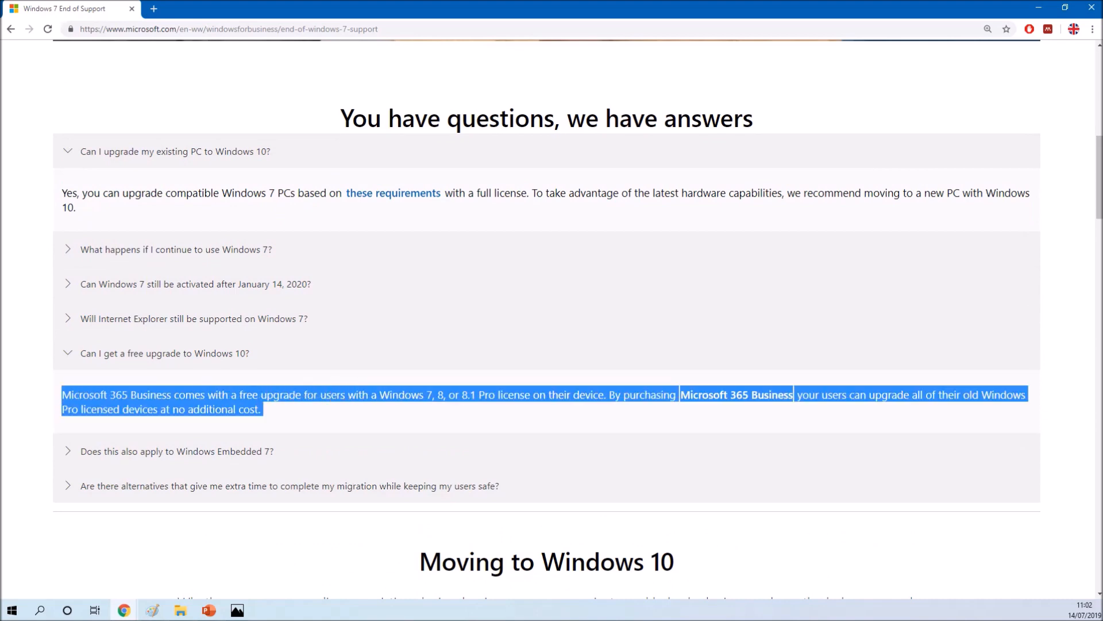
scroll(down, 3)
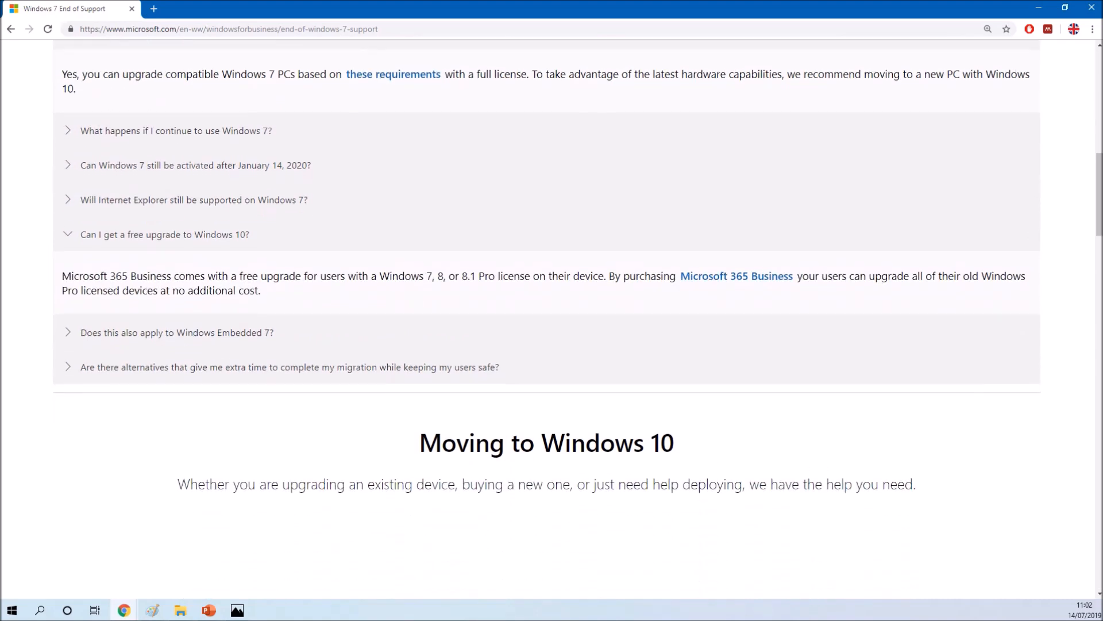
scroll(down, 3)
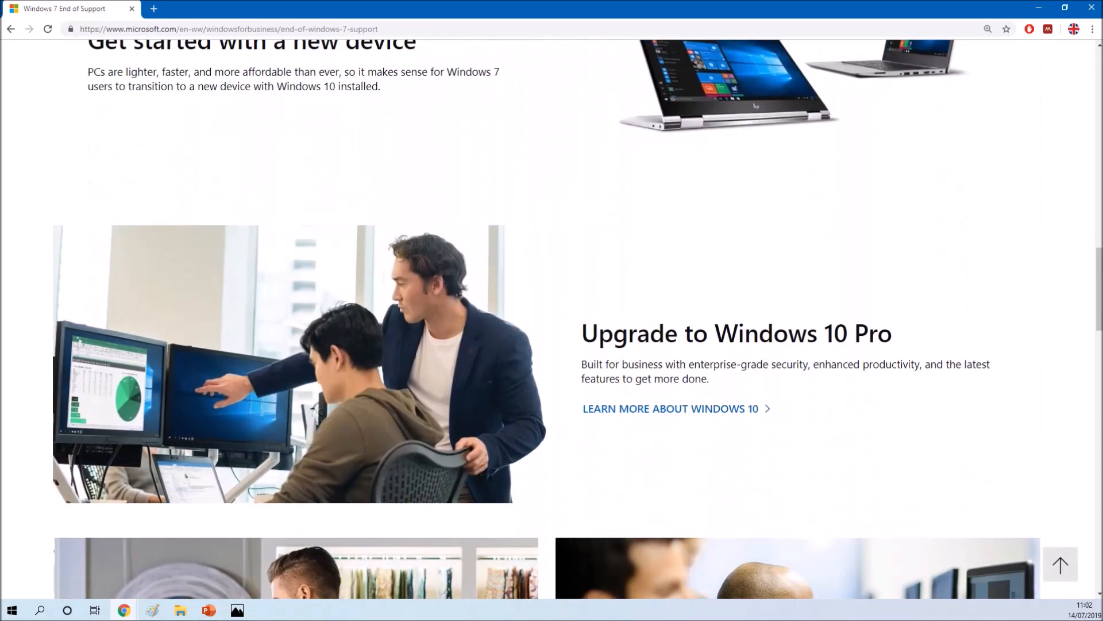
scroll(down, 3)
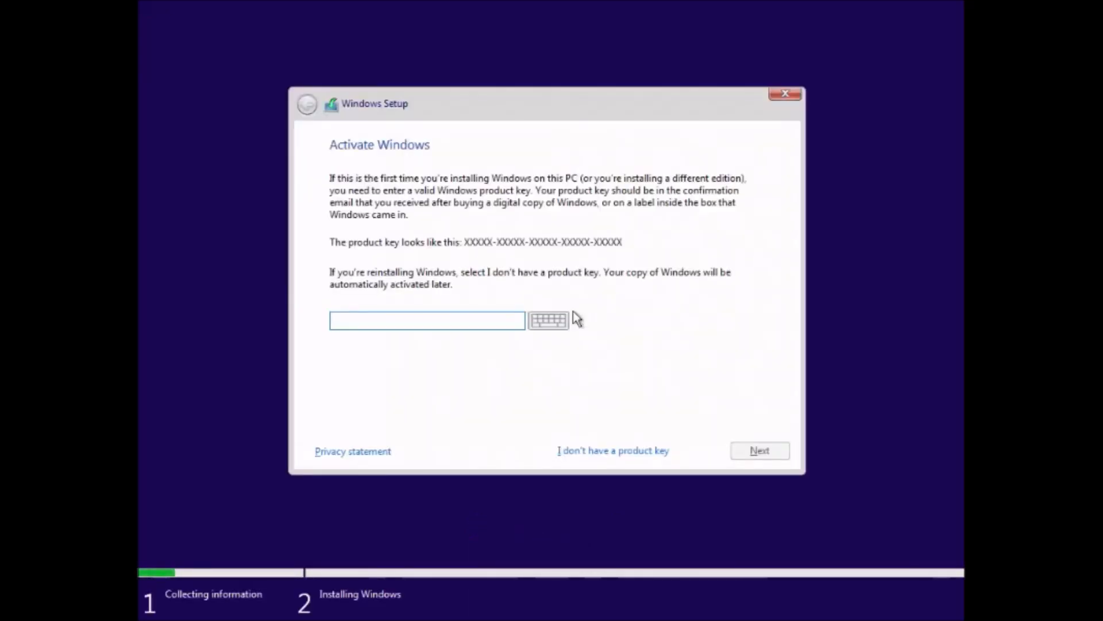
Choose 'I don't have a product key', select Windows 10 Pro and continue installation
click(426, 321)
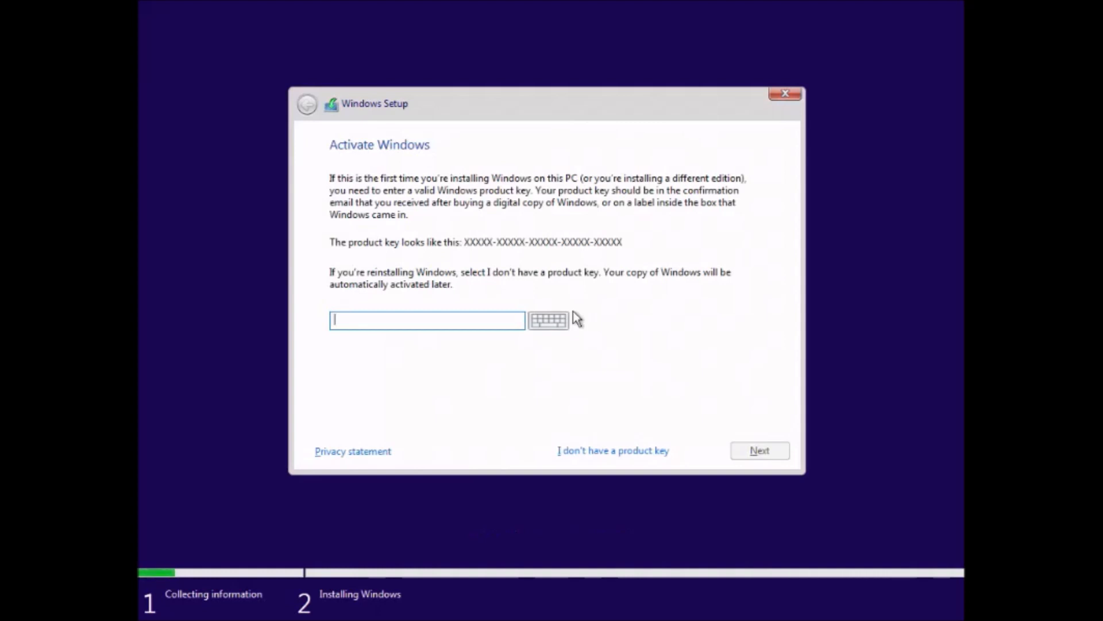
mouse_move(597, 432)
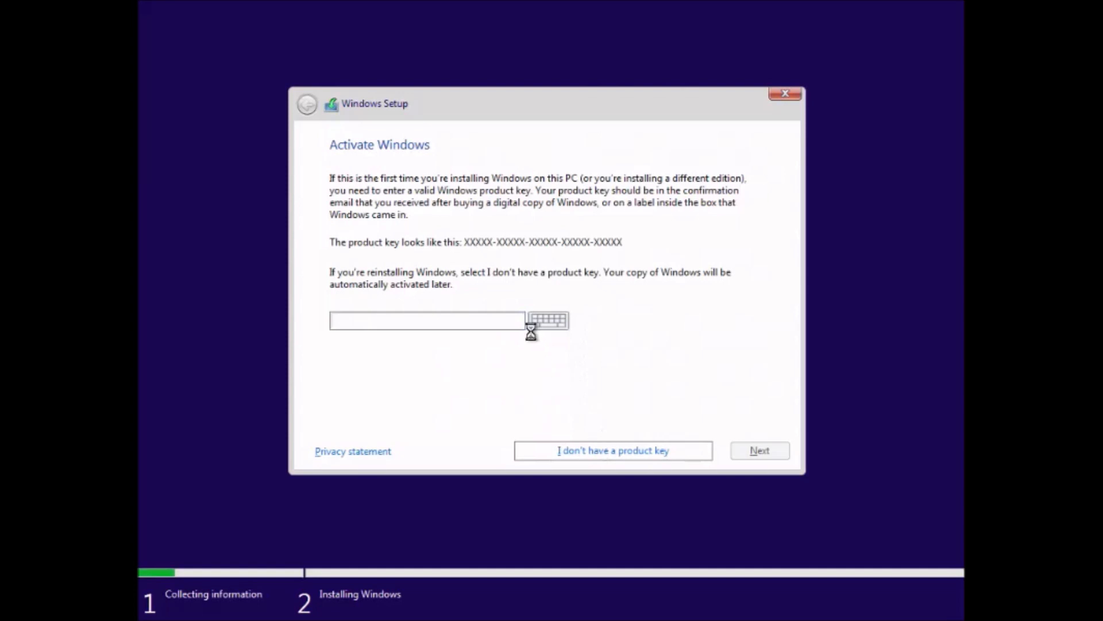
click(613, 450)
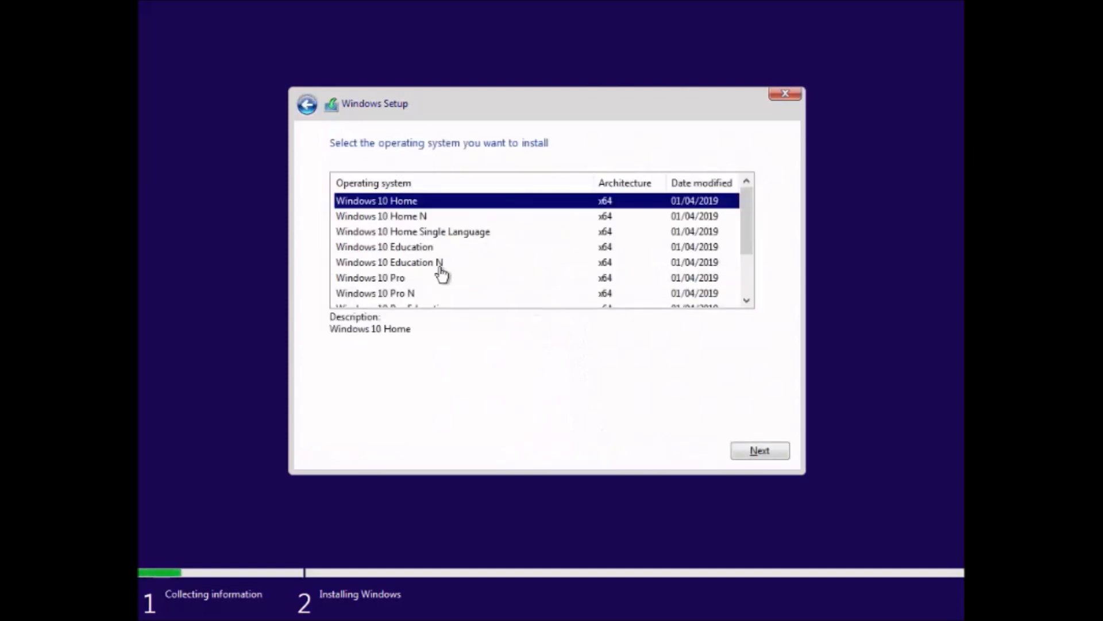
click(370, 277)
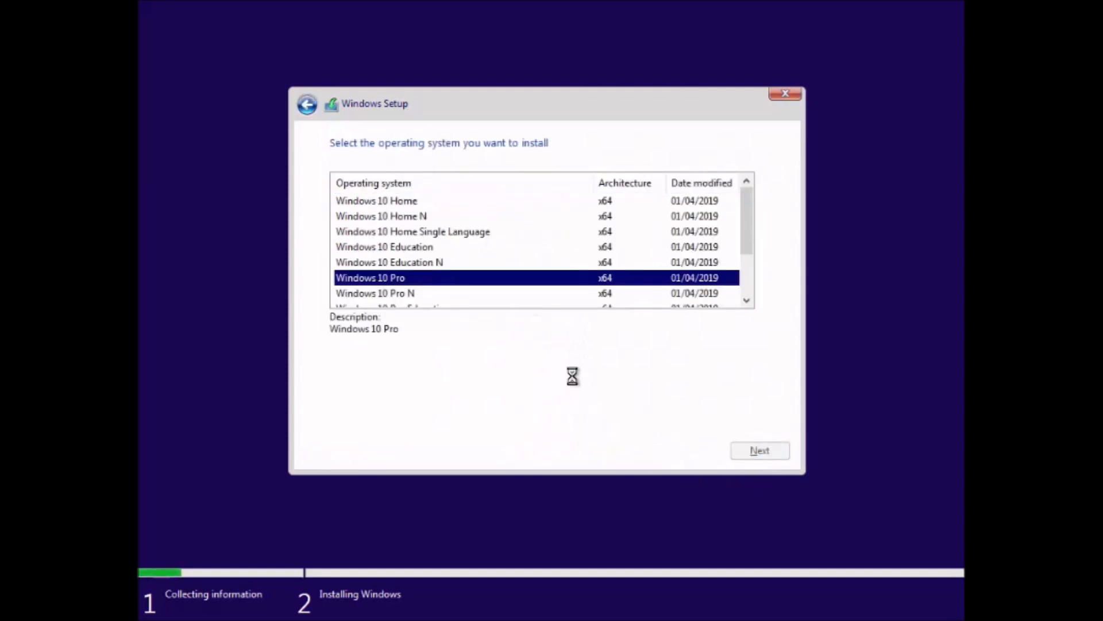
click(759, 450)
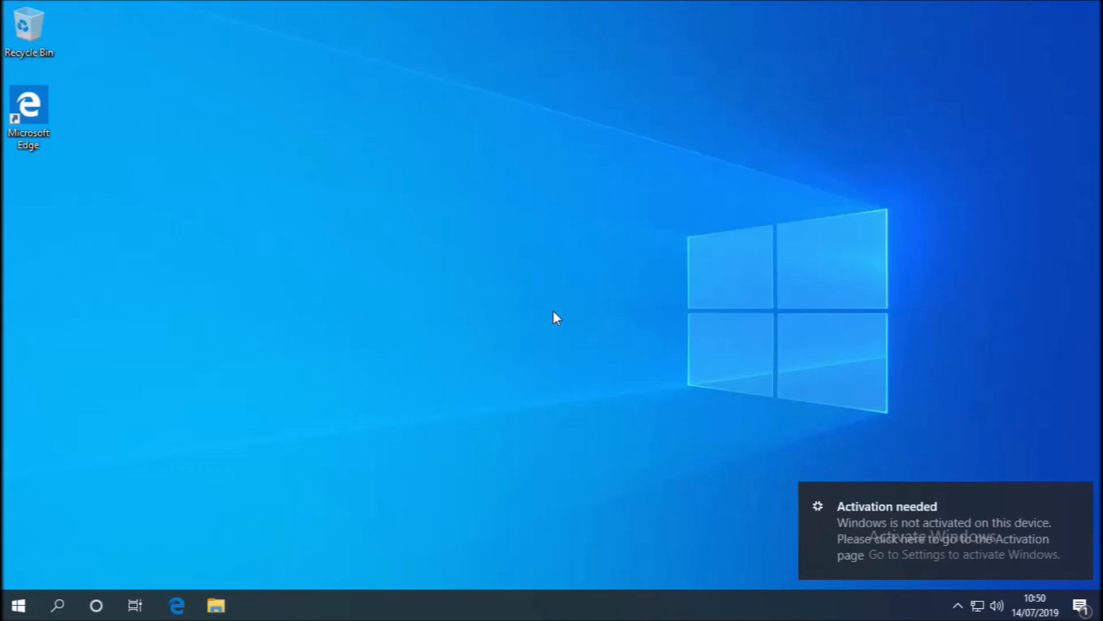
mouse_move(558, 314)
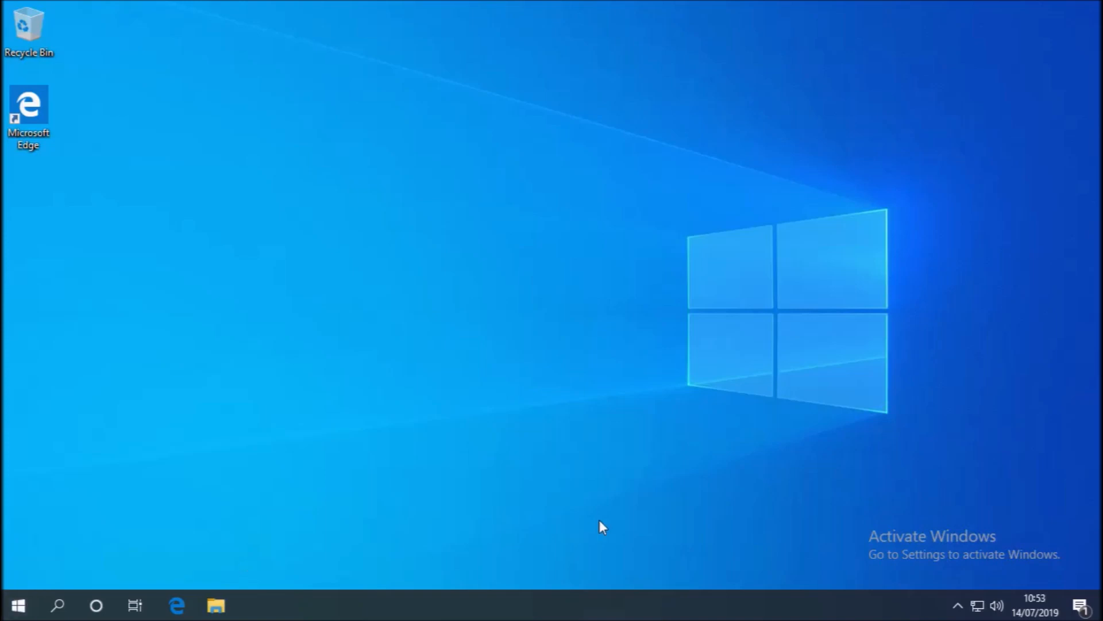
Bring up the Start button's system tools menu to launch Windows PowerShell (Admin)
right_click(17, 605)
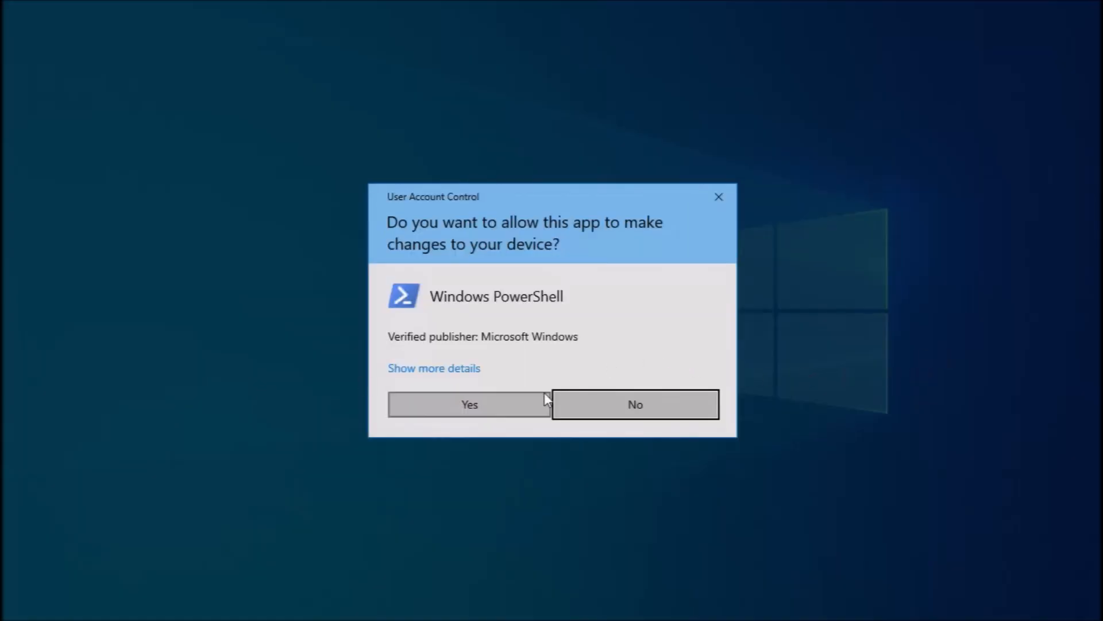
Approve the UAC prompt and run 'wmic bios get serialnumber' in the admin PowerShell
click(469, 403)
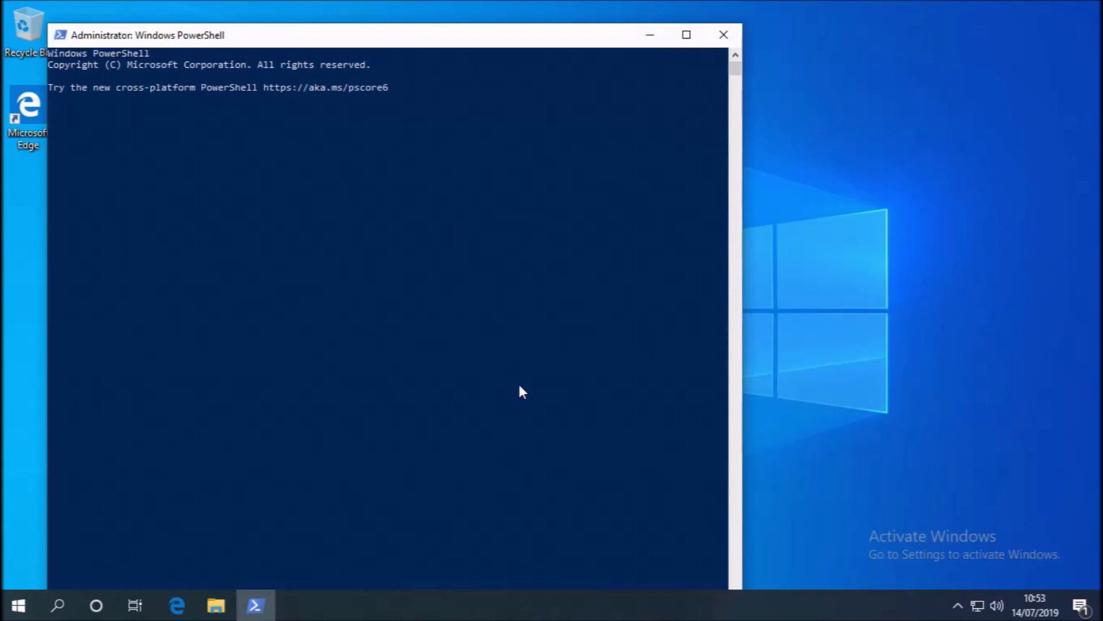
text(wmic bi)
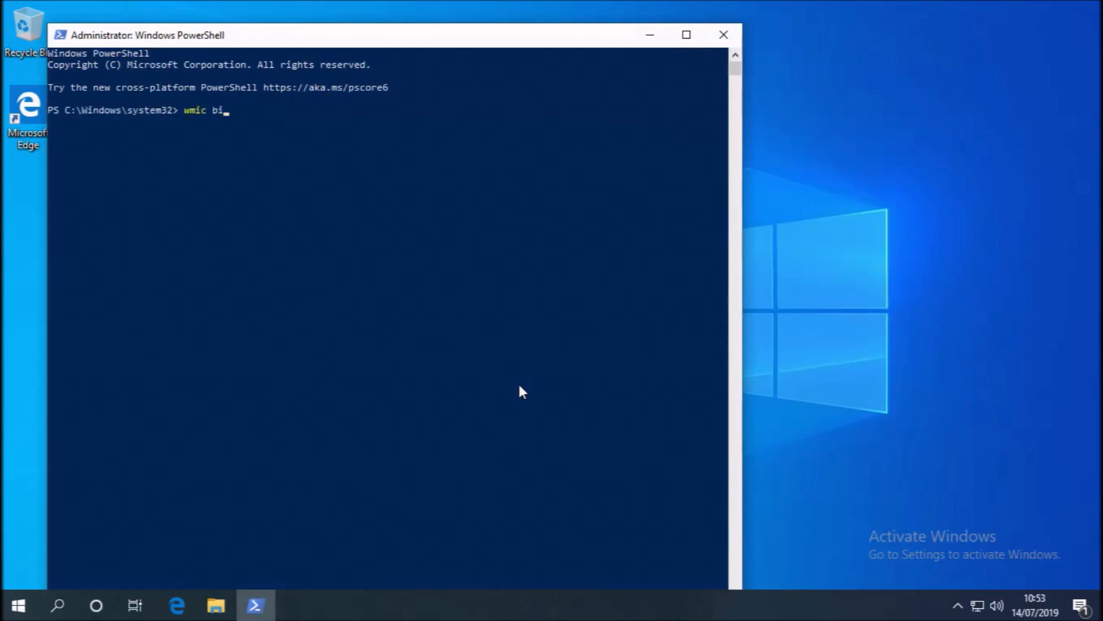
text(os get serialnu)
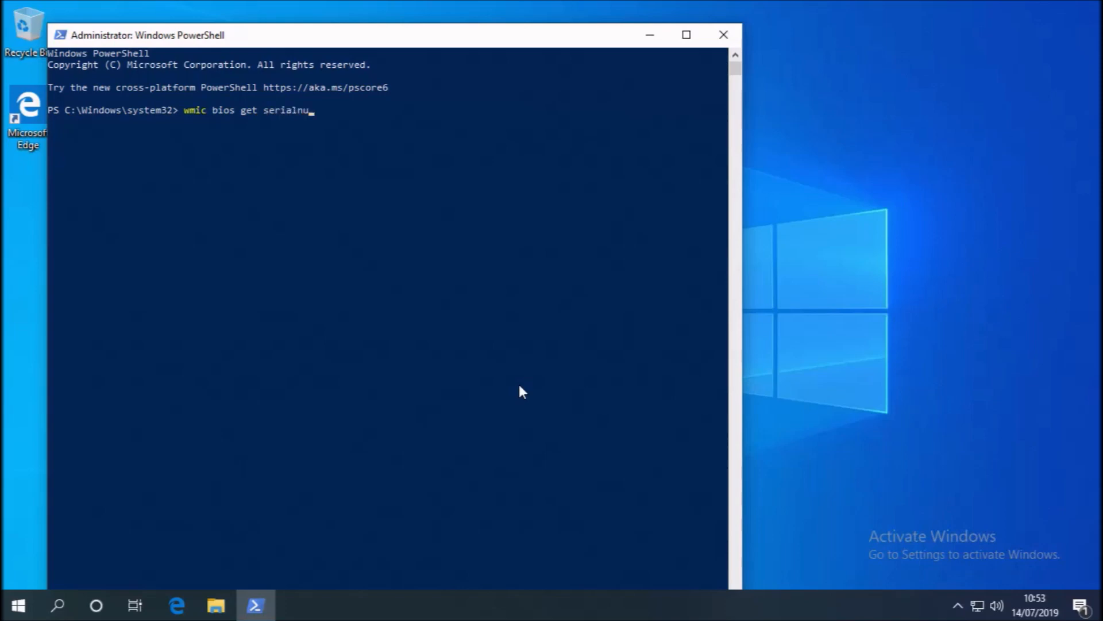
key(enter)
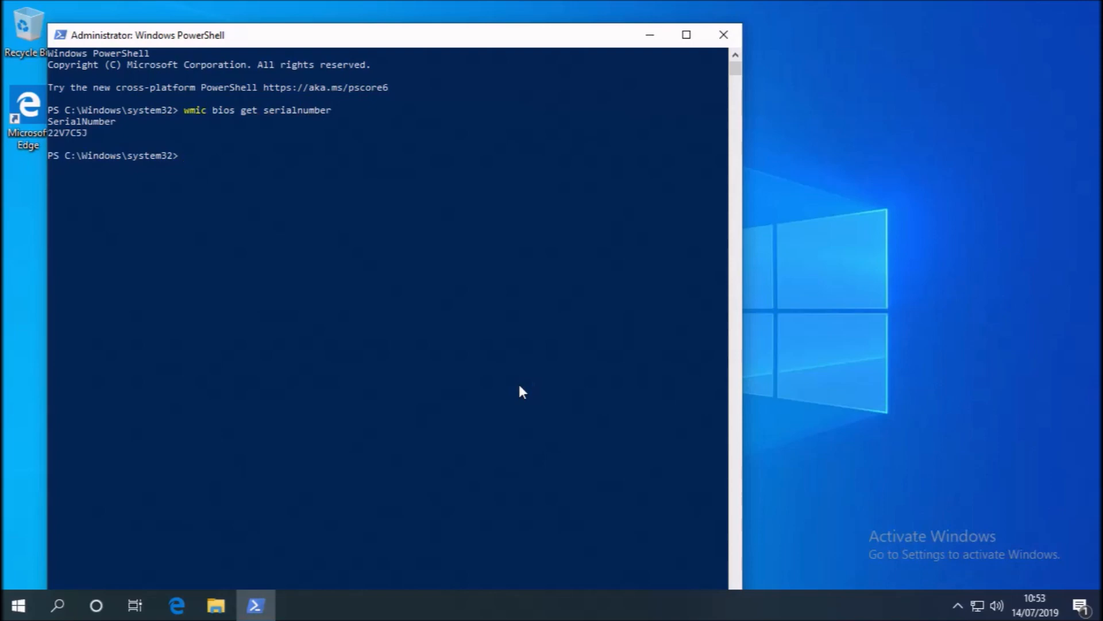
mouse_move(709, 33)
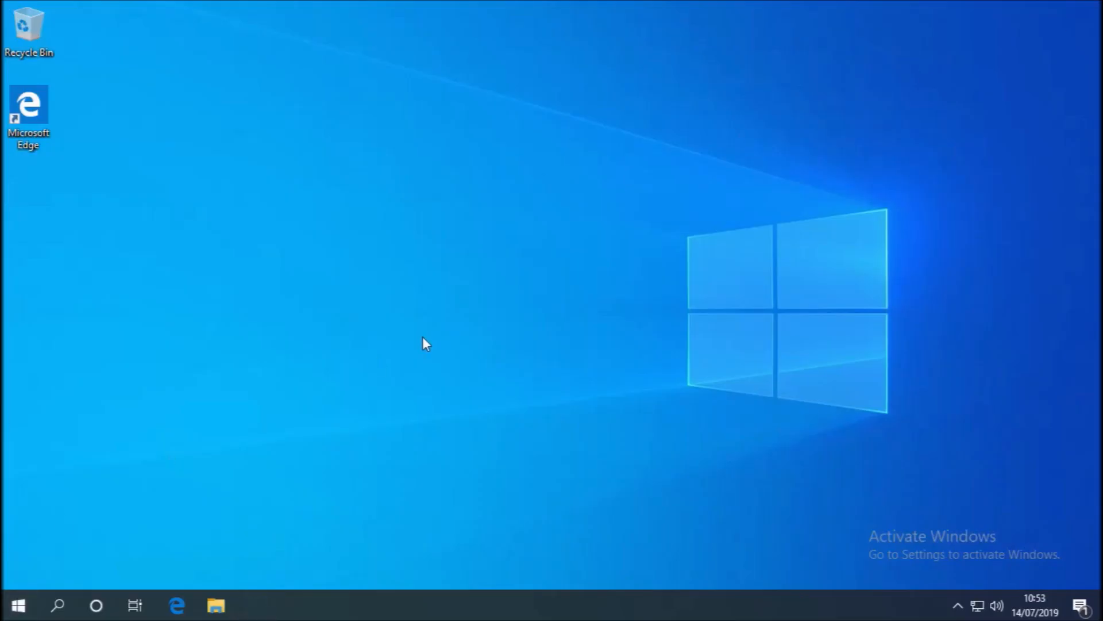
Run msinfo32 to check the System Model (OptiPlex 790), then close System Information
text(msinfo)
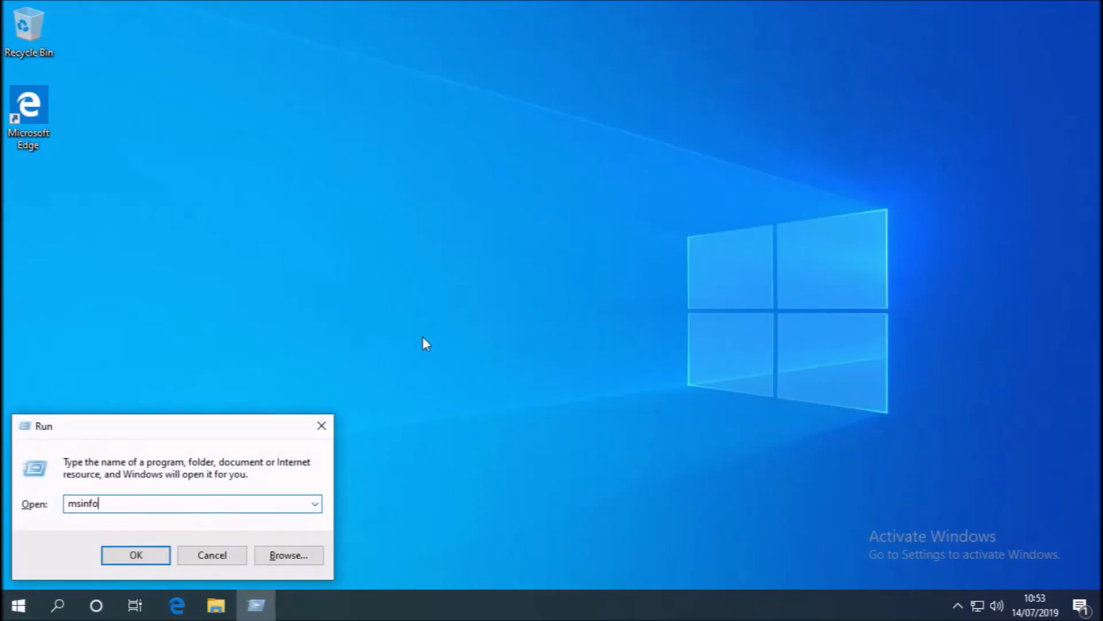
click(136, 554)
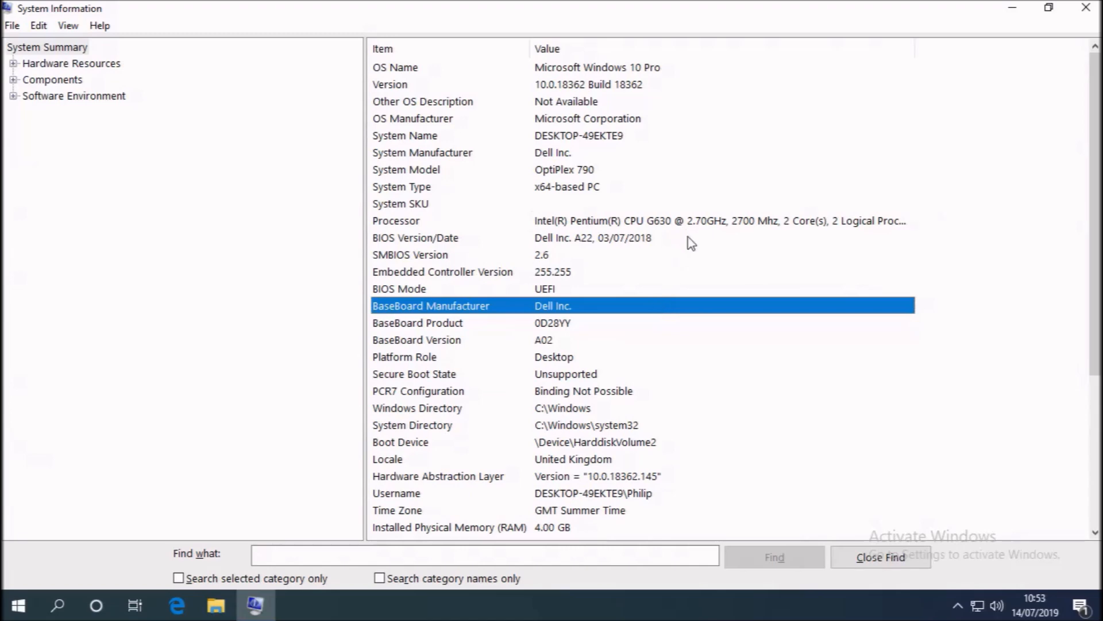
click(406, 169)
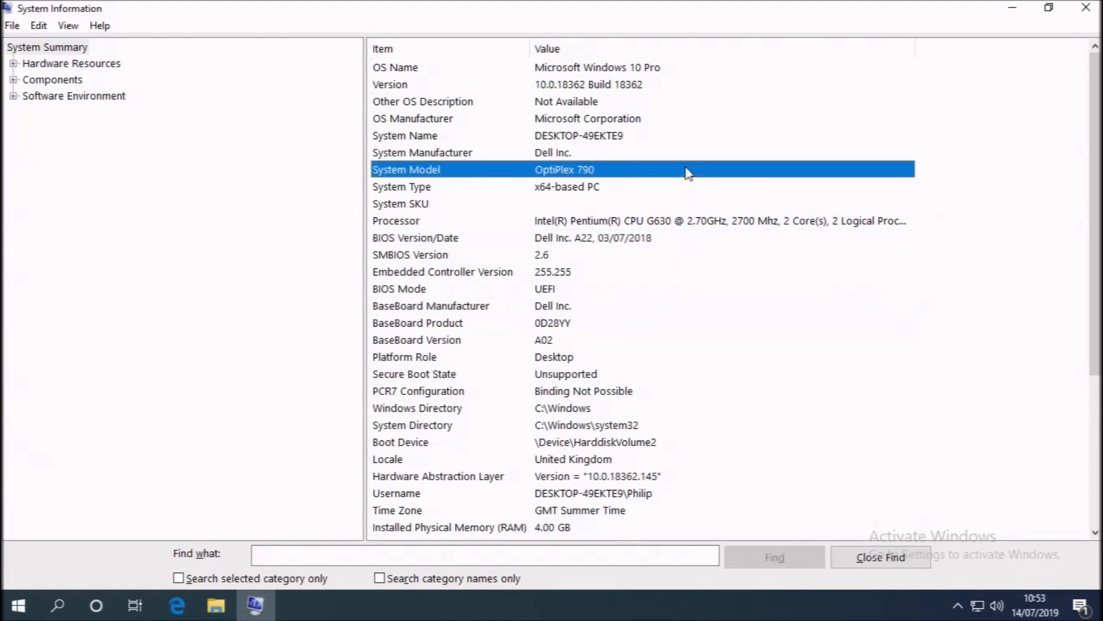
click(1086, 8)
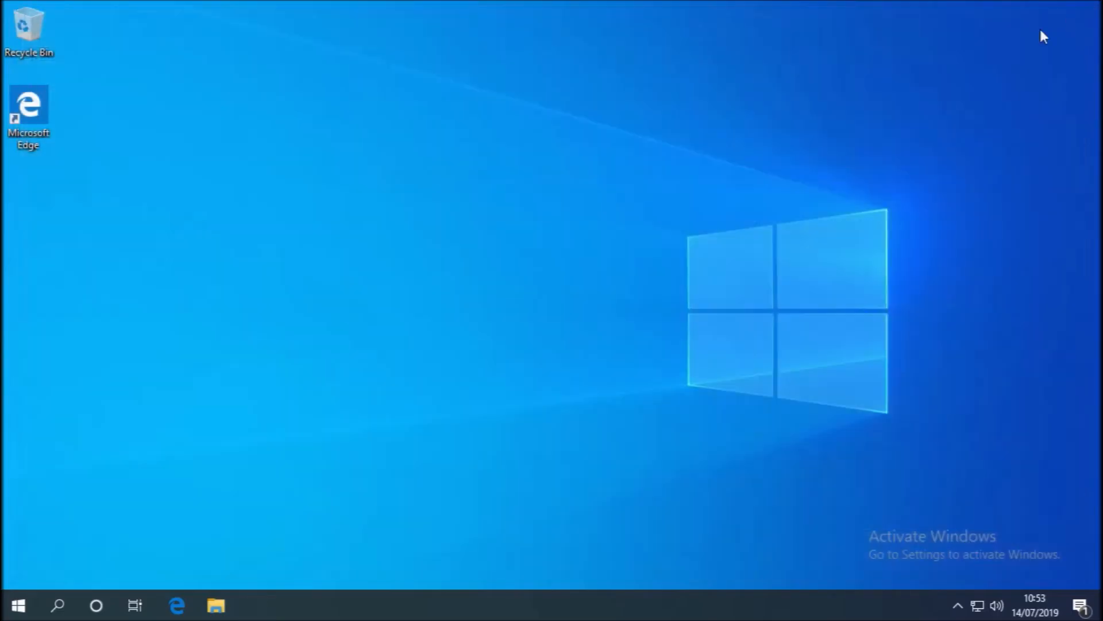
right_click(17, 605)
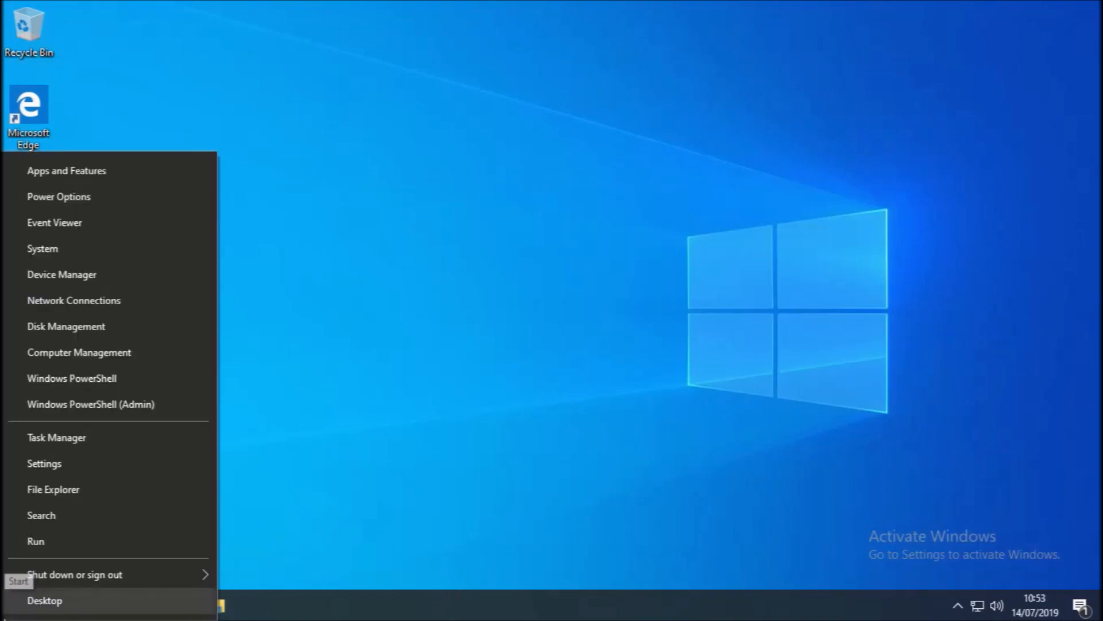
Go to Update & Security > Activation, showing Windows 10 Pro not activated
click(45, 463)
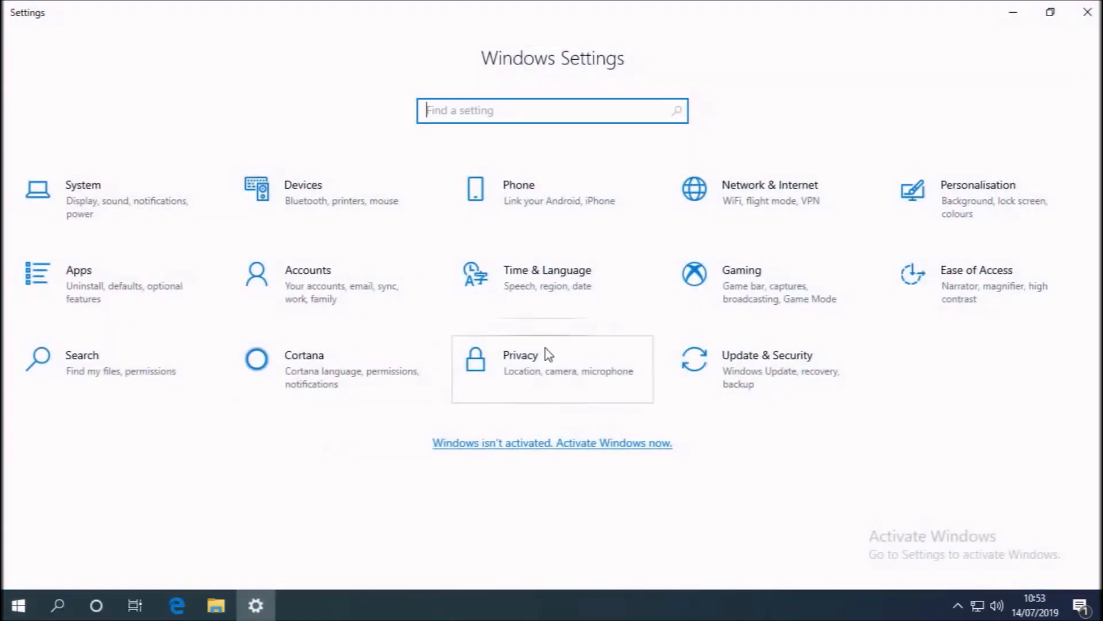
mouse_move(922, 567)
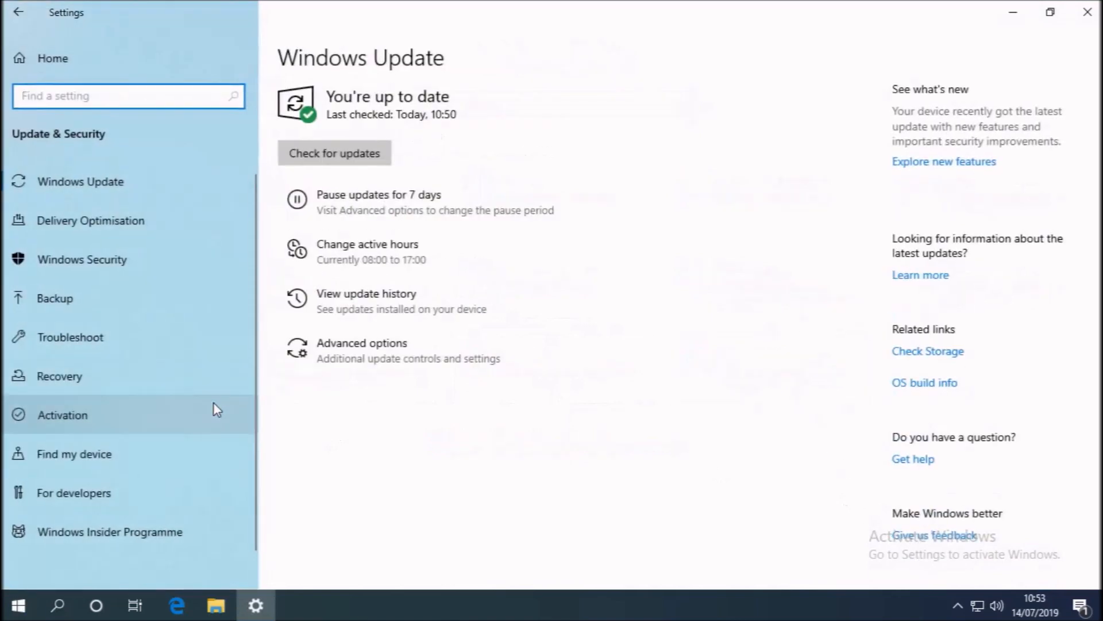
mouse_move(145, 430)
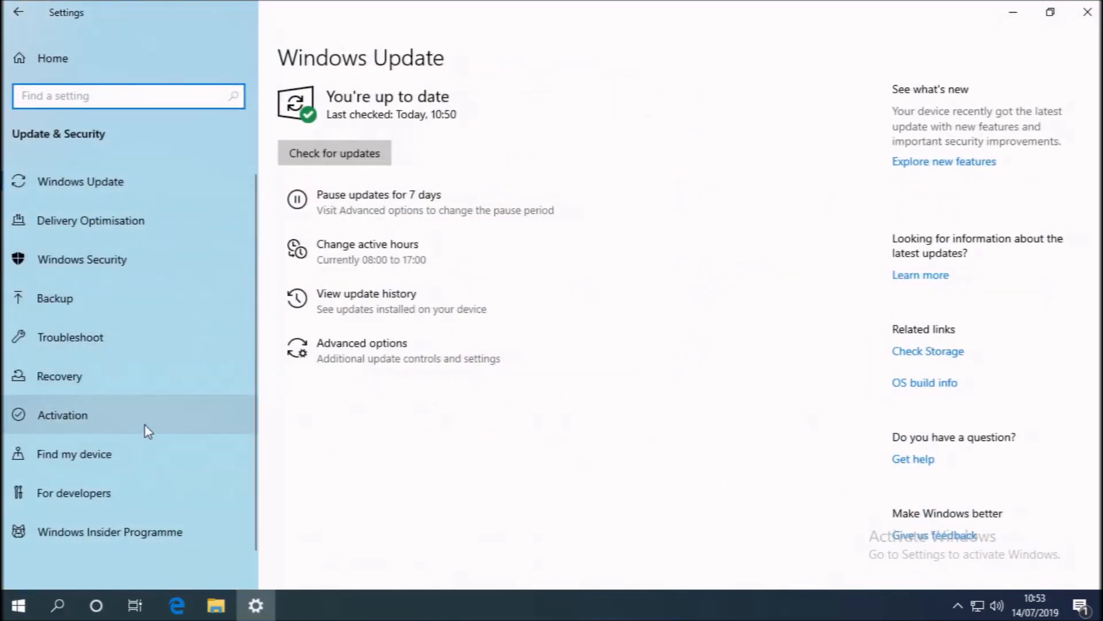
click(62, 415)
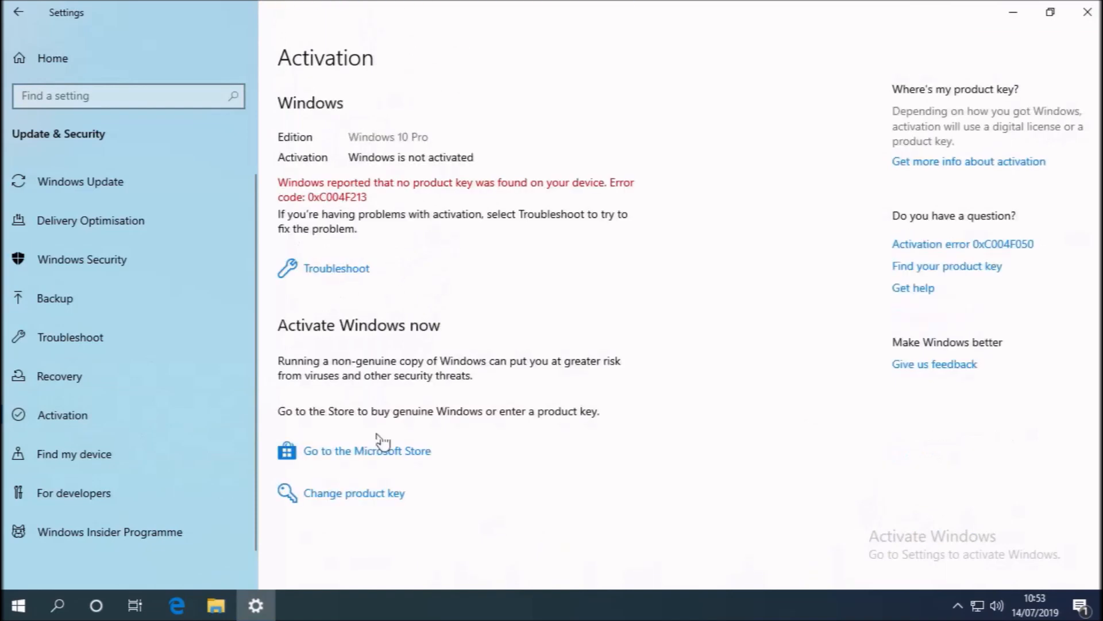
mouse_move(550, 187)
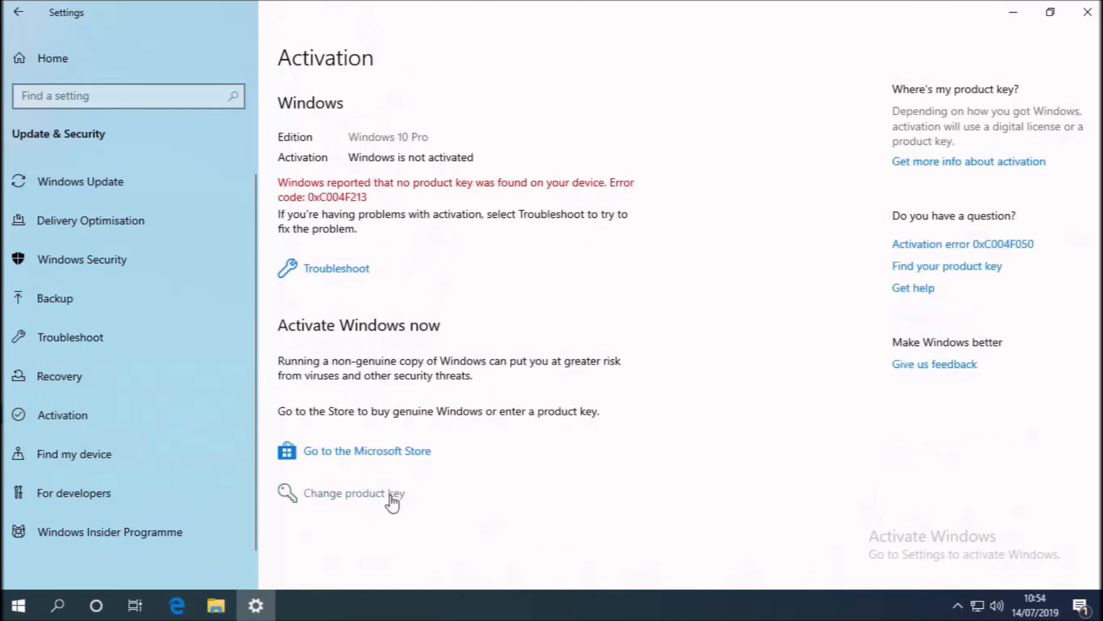
click(353, 493)
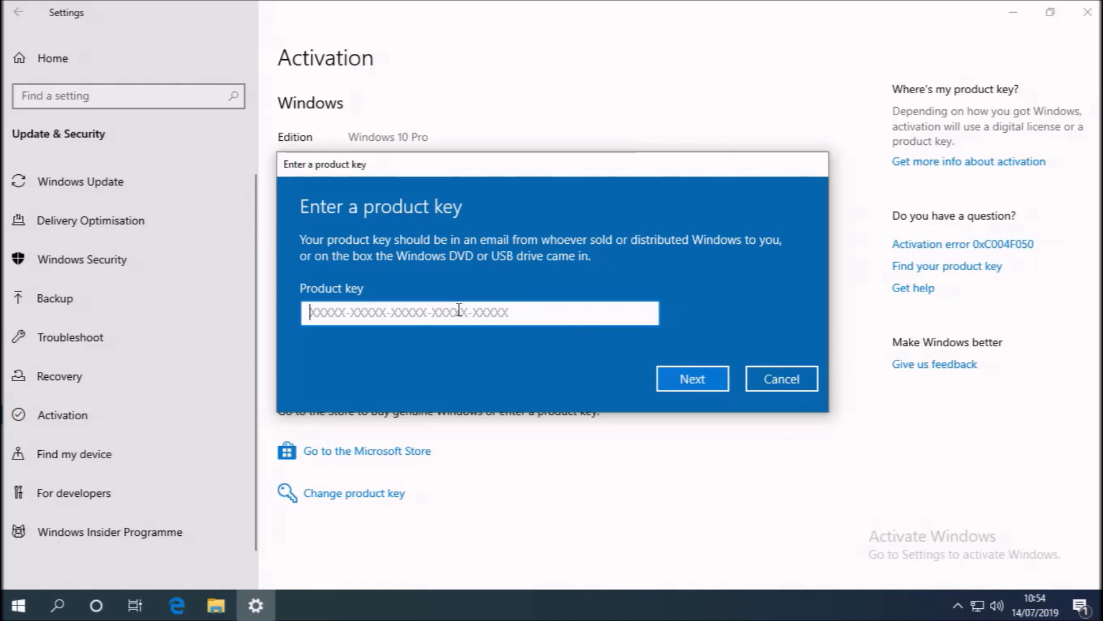
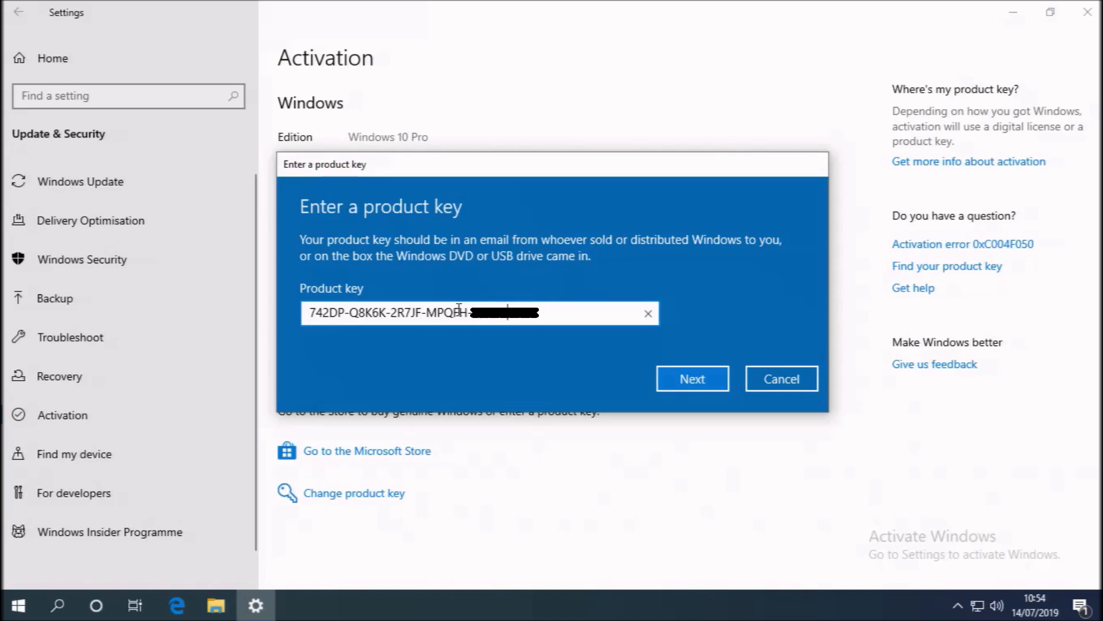
click(690, 378)
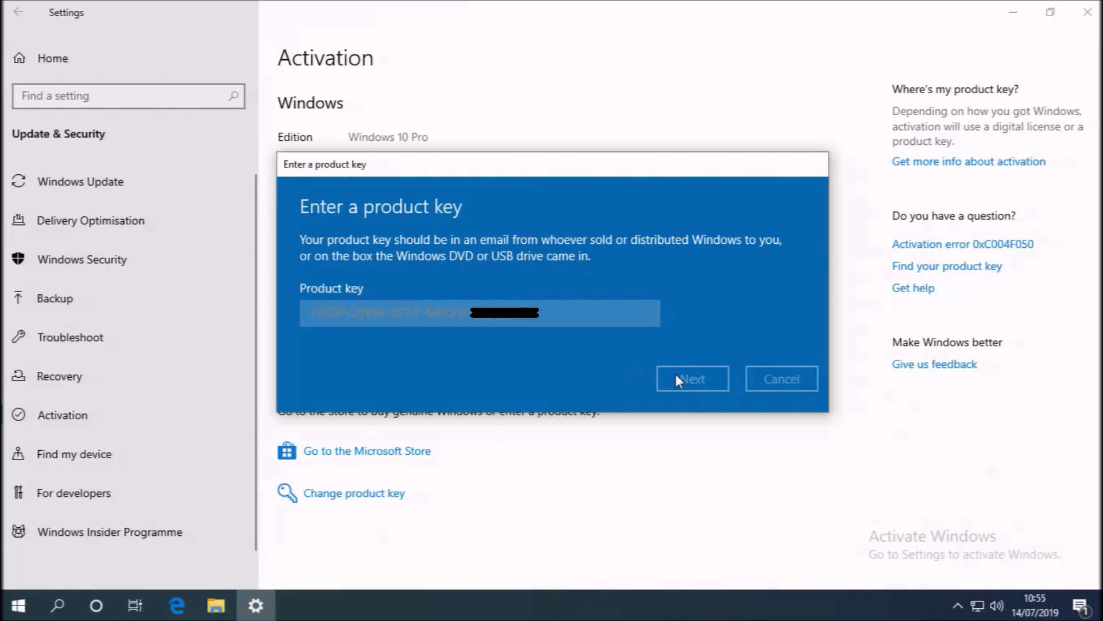
Confirm Activate in the Activate Windows dialog and wait for activation to complete
click(690, 378)
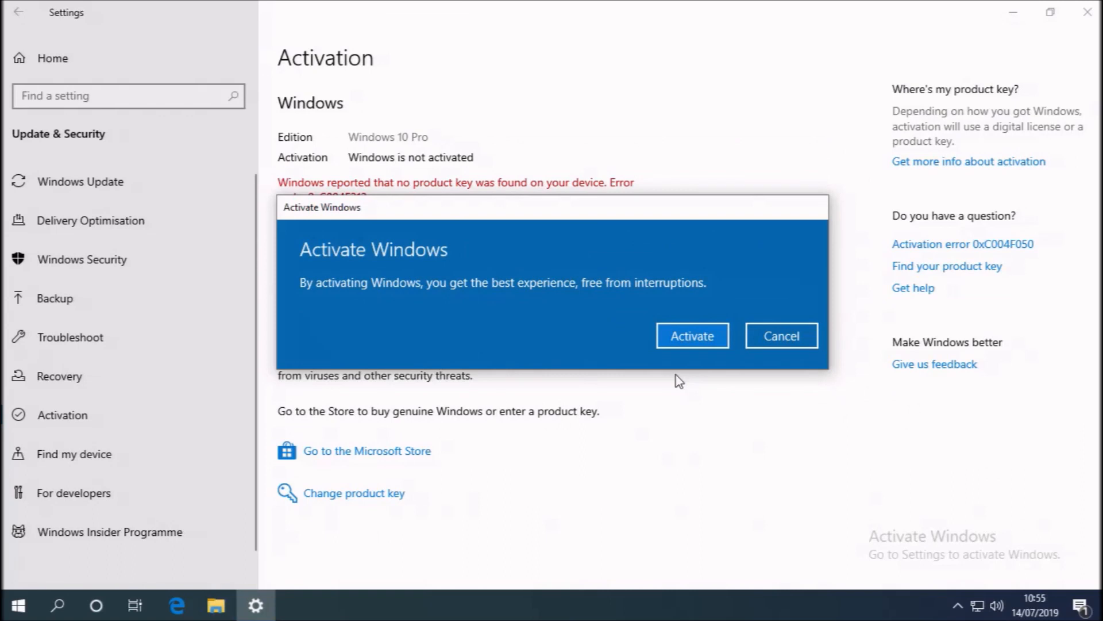
click(691, 336)
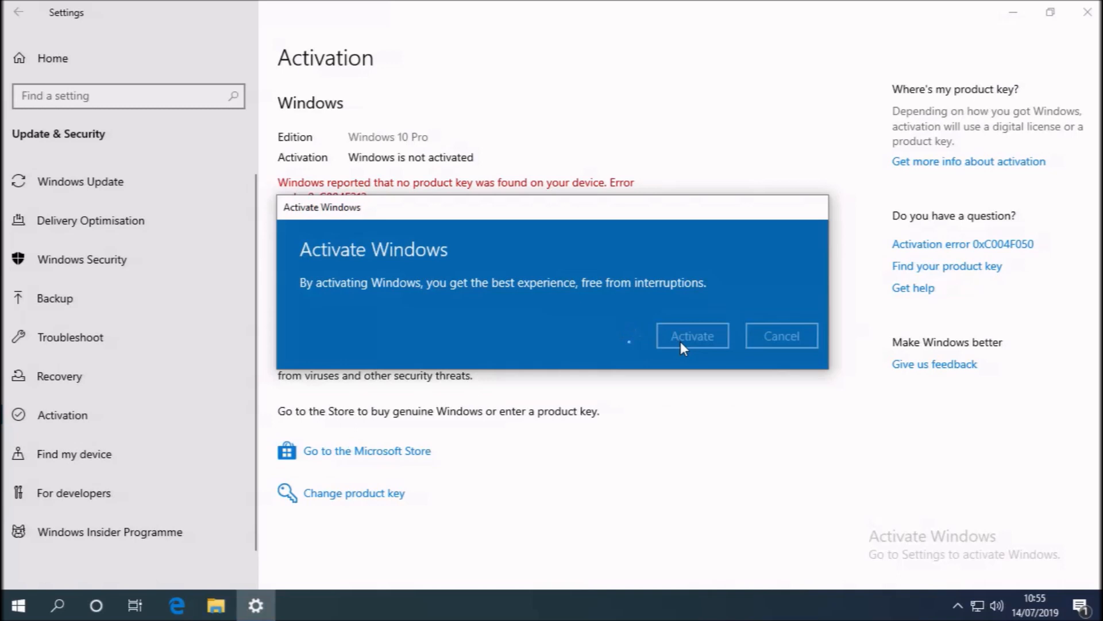
click(690, 334)
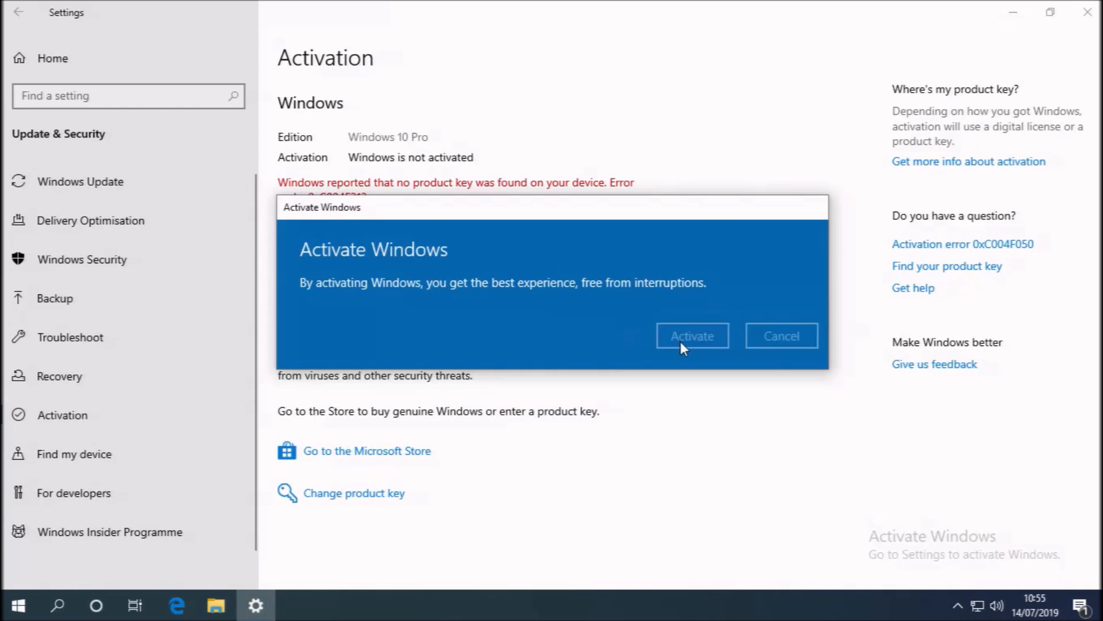
click(690, 334)
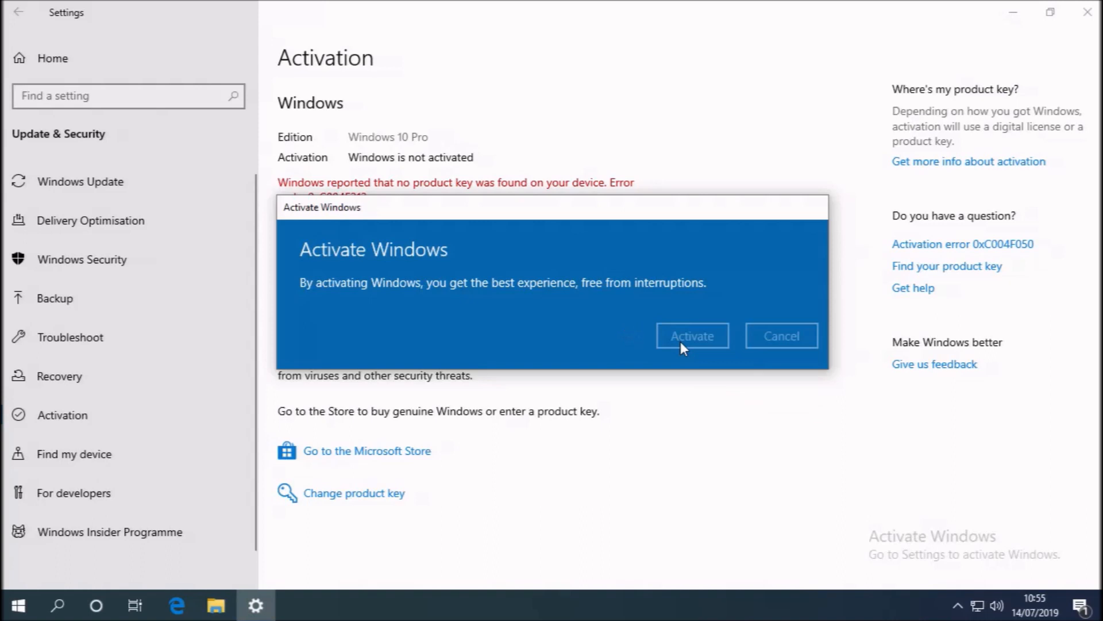
click(692, 334)
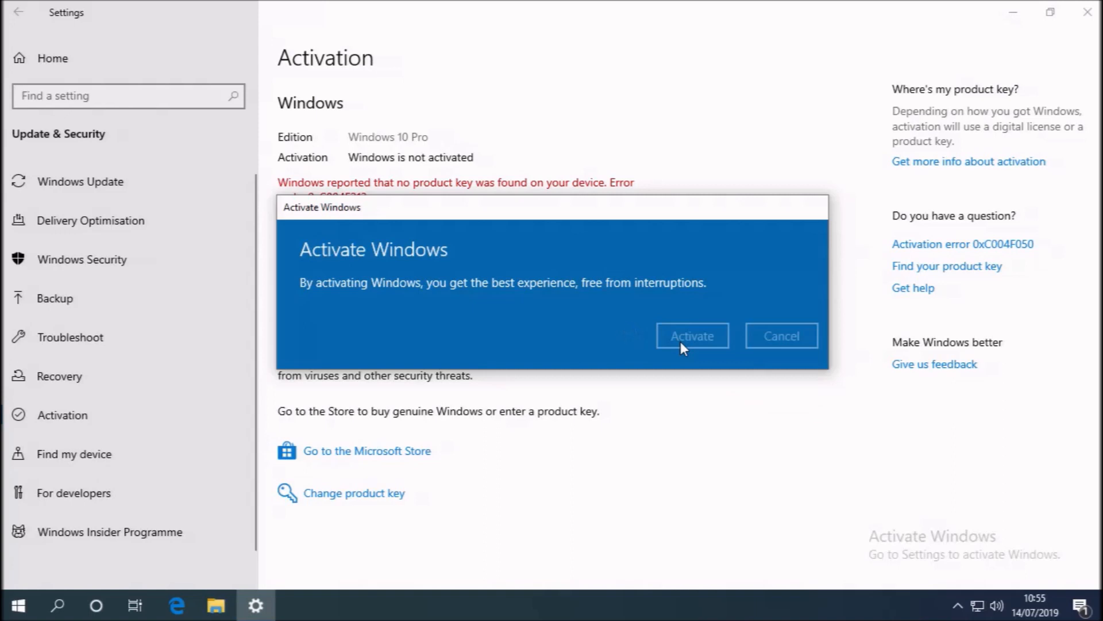
click(692, 335)
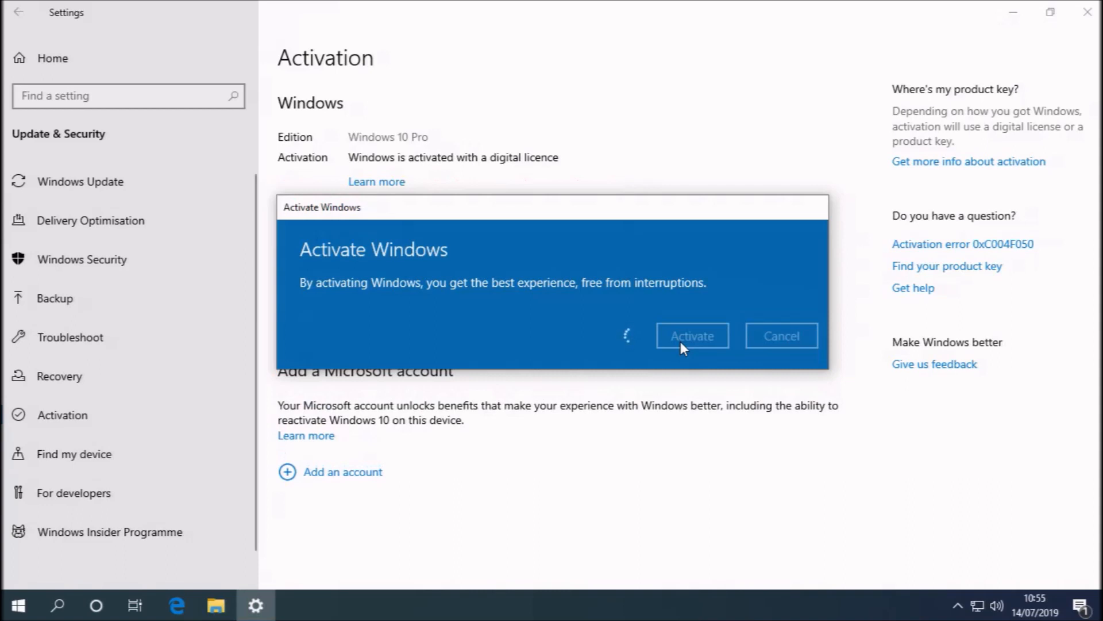
Close the 'Windows has been activated' dialog, leaving the digital licence status shown
click(691, 336)
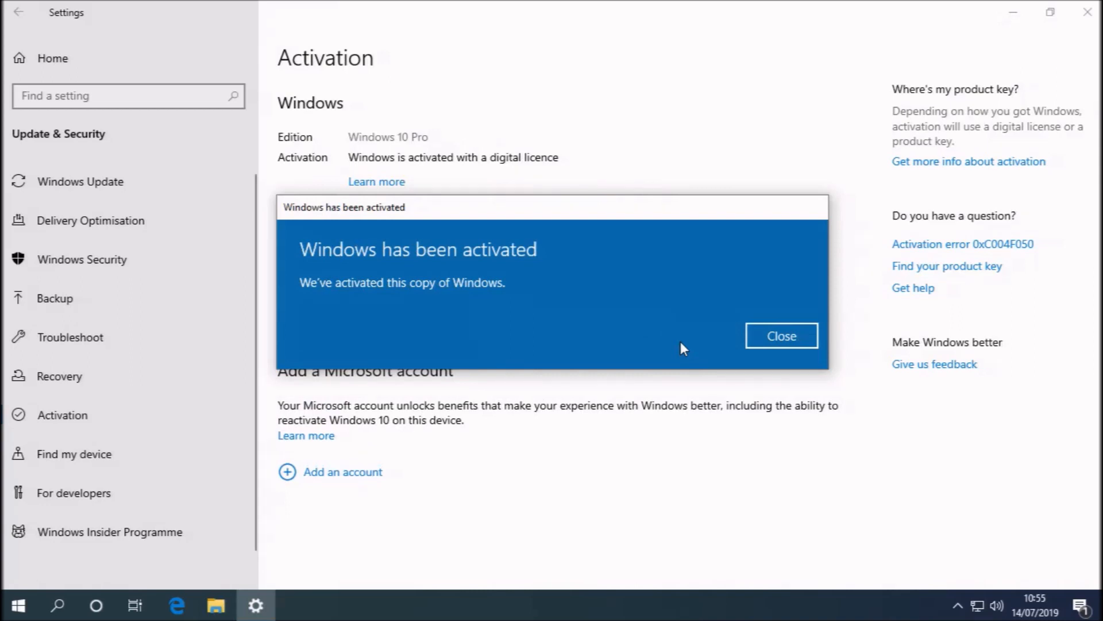
click(780, 336)
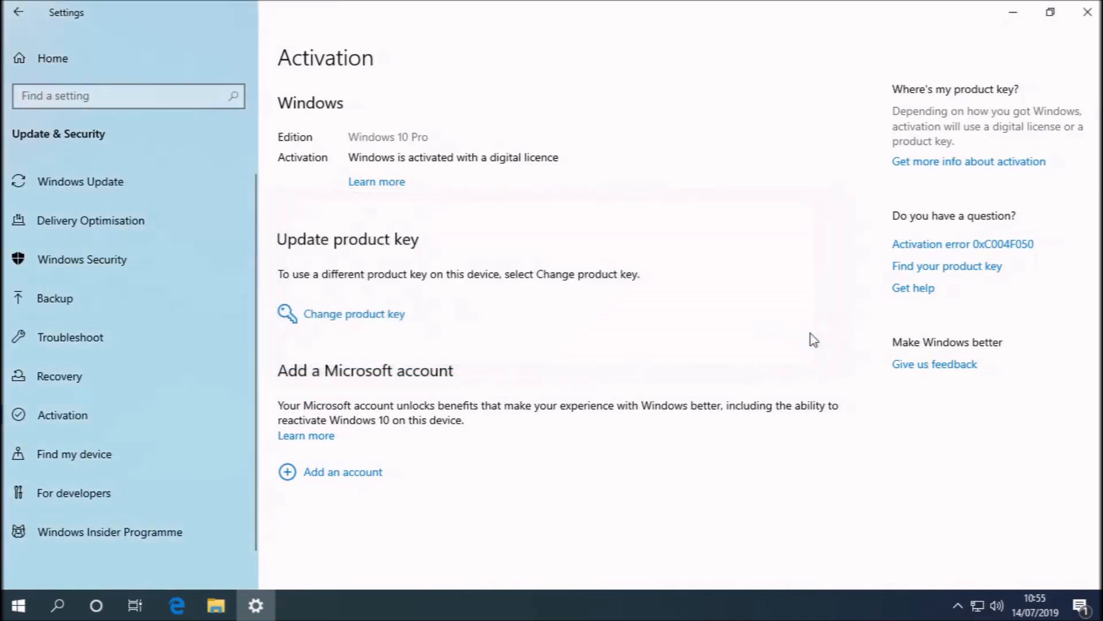